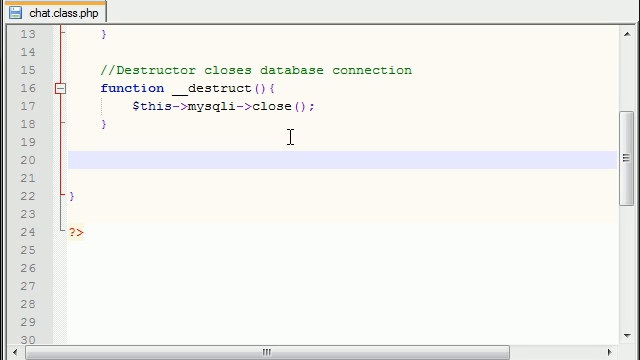
Begin a // comment on the empty line after the destructor
text(//)
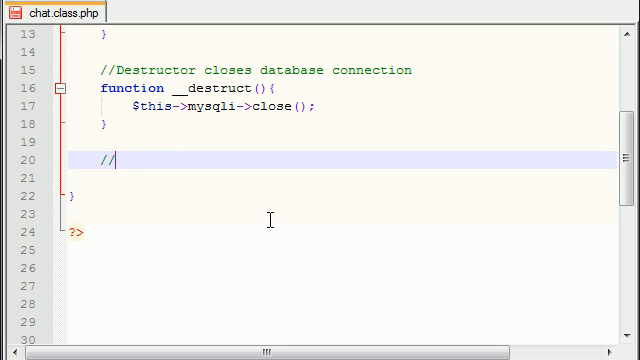
mouse_move(434, 159)
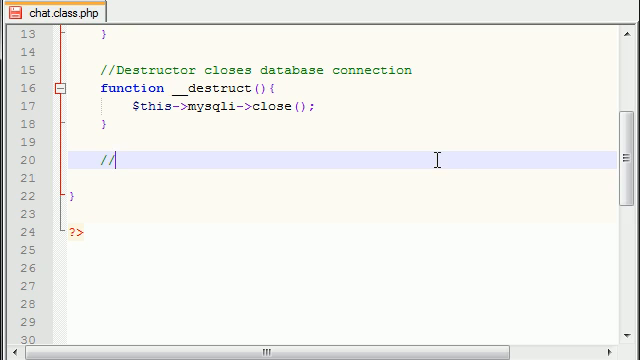
Write the comment 'Truncates (empties) the table containing all messages'
text(Tr)
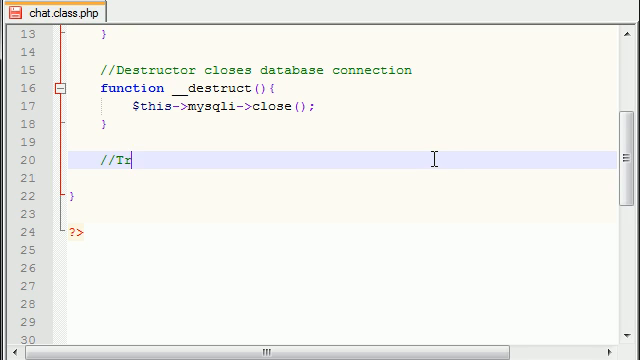
text(runcates)
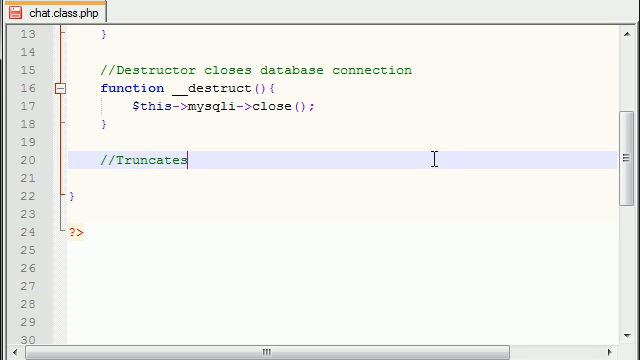
text(())
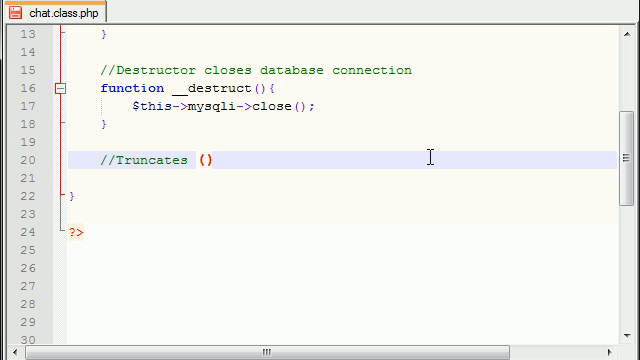
text(empties)
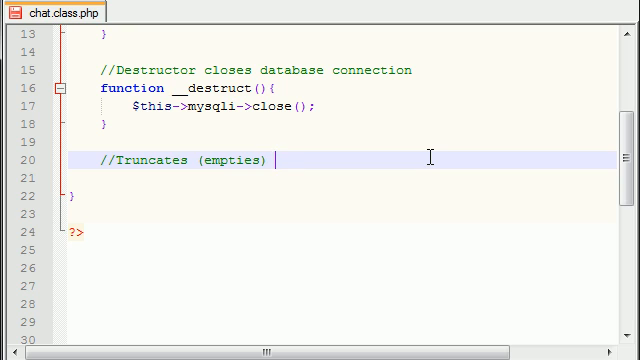
text(the table)
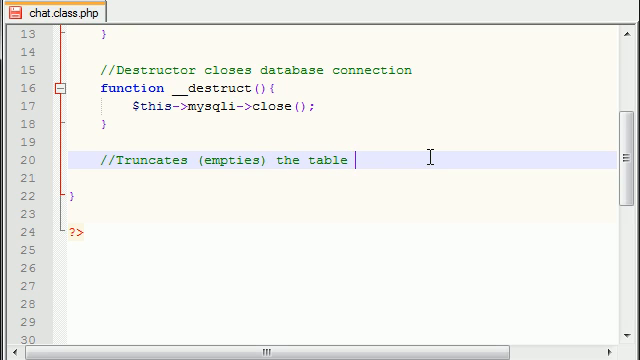
text(containing all messages)
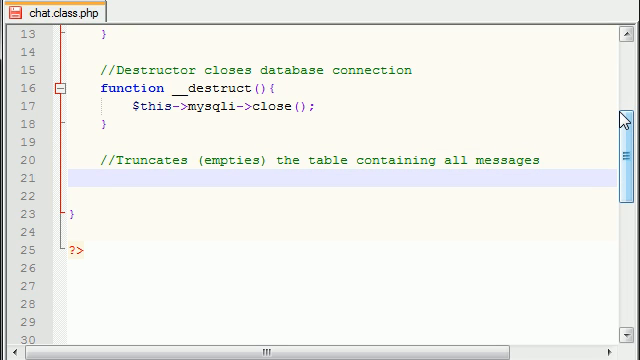
Declare the method public function deleteAllMessages(){
text(public)
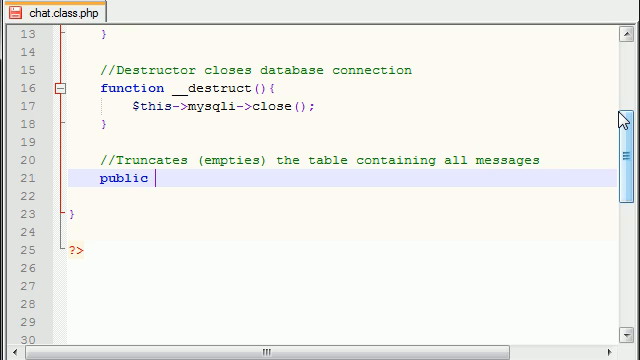
text(function)
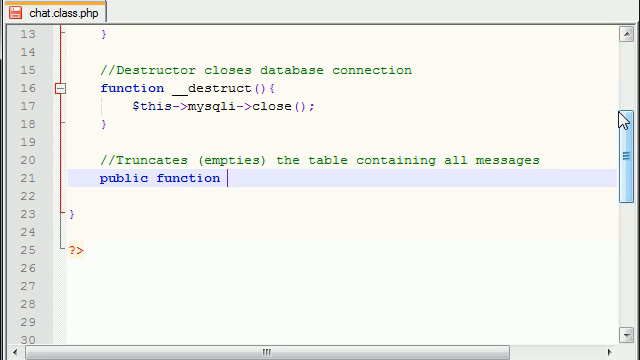
text(deleteA)
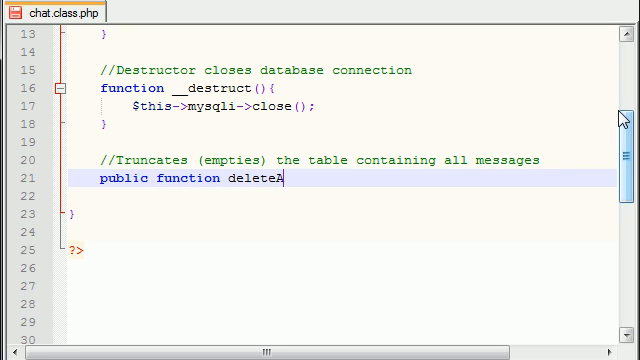
text(llMessages)
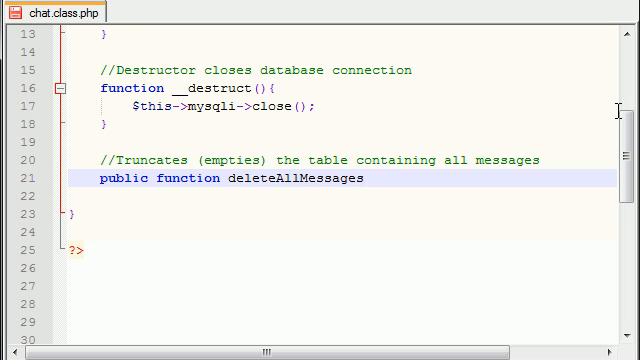
text((){)
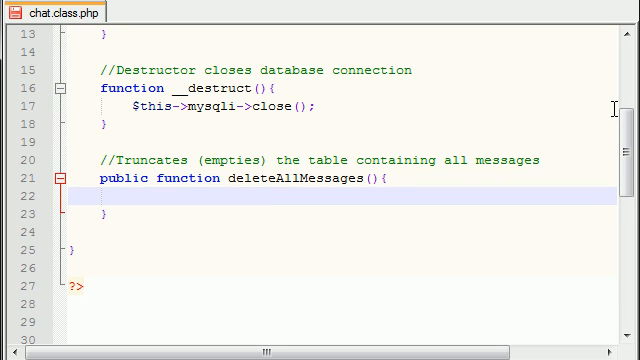
Inside it assign $query = 'TRUNCATE TABLE chat';
text(query)
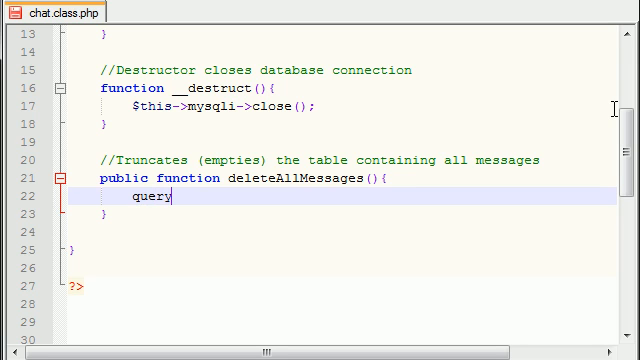
text(=)
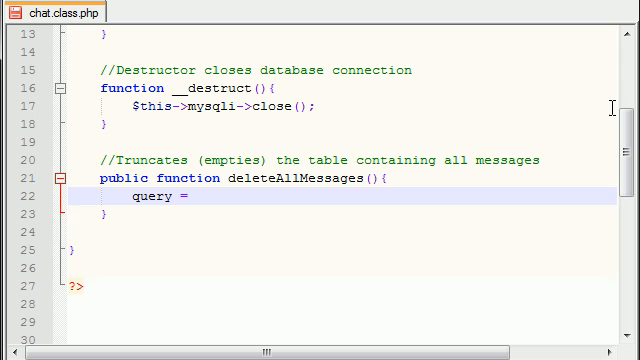
text('';)
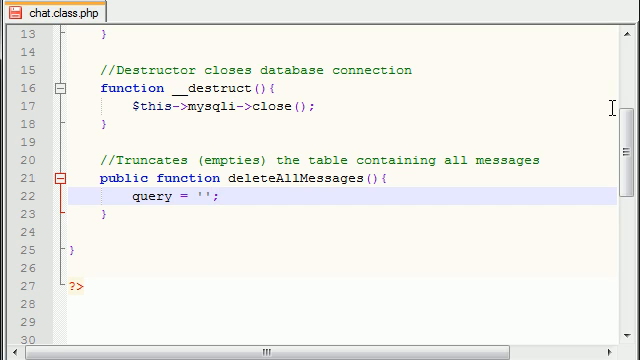
text(TRUNCATE)
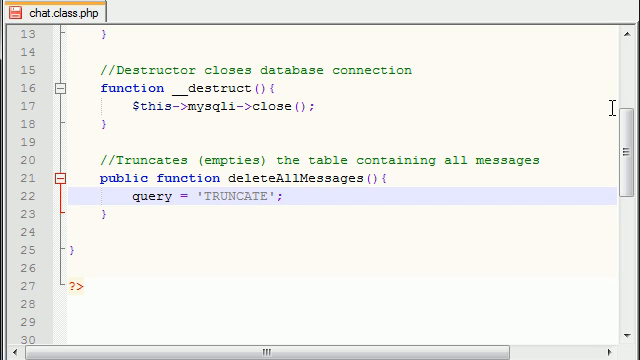
text(TABEl)
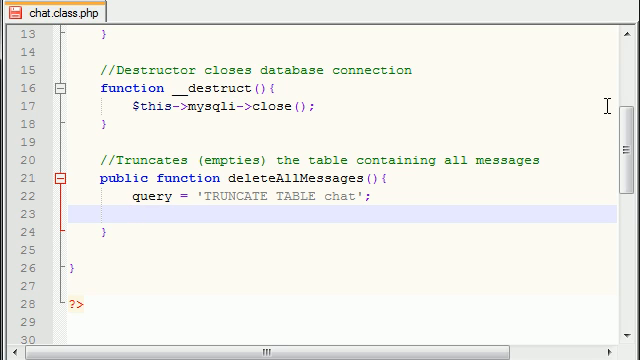
mouse_move(344, 199)
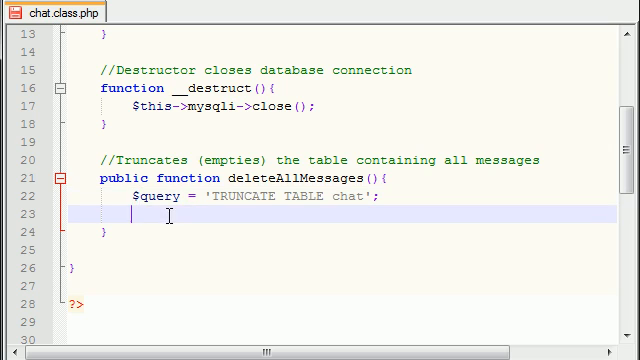
Add $result = $this->mysqli->query($query); to run the truncate query
text($resul)
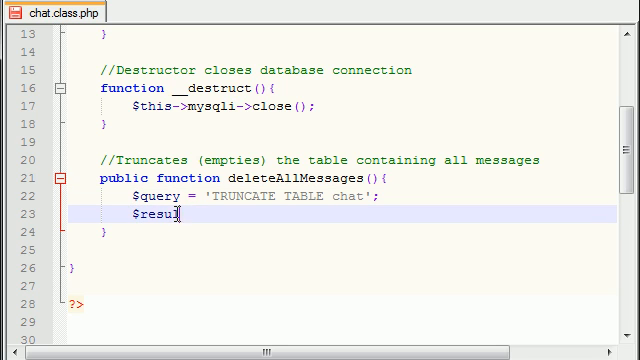
text(t =)
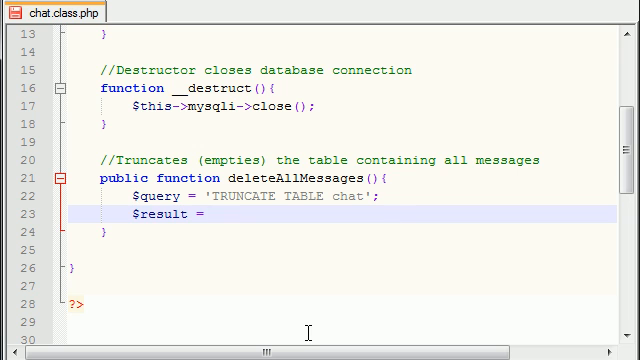
text($this)
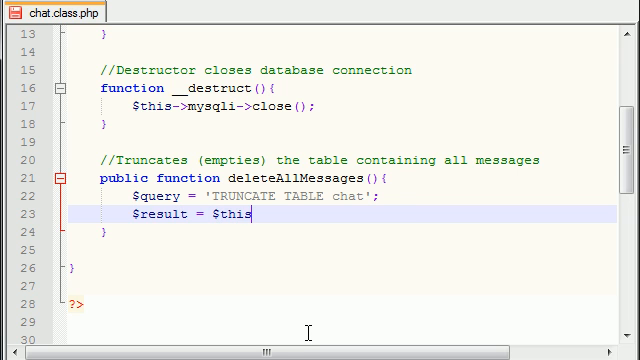
scroll(up, 3)
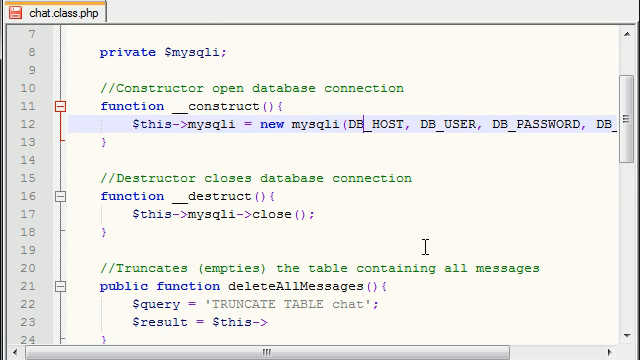
scroll(down, 3)
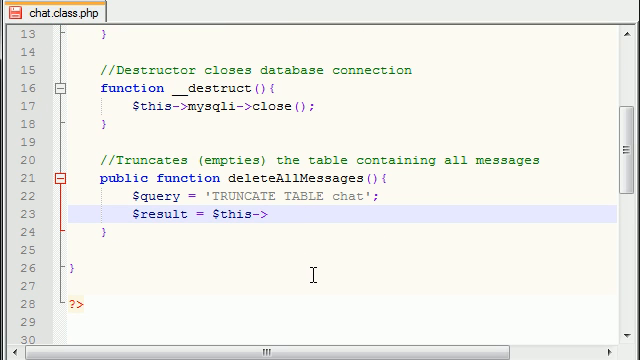
text(mysqli)
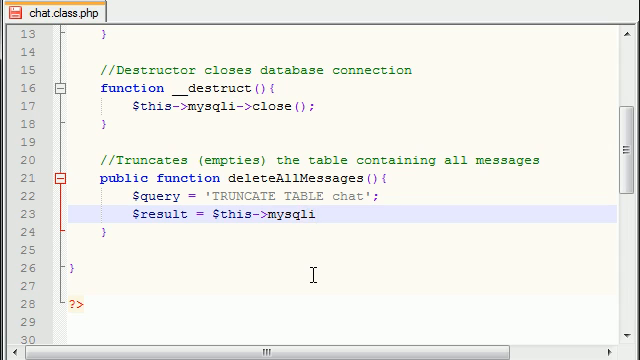
text(->query)
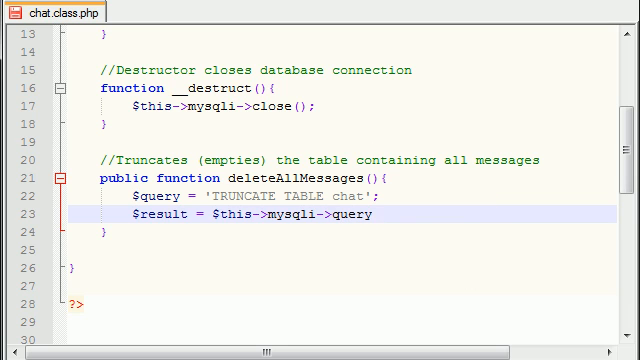
text(())
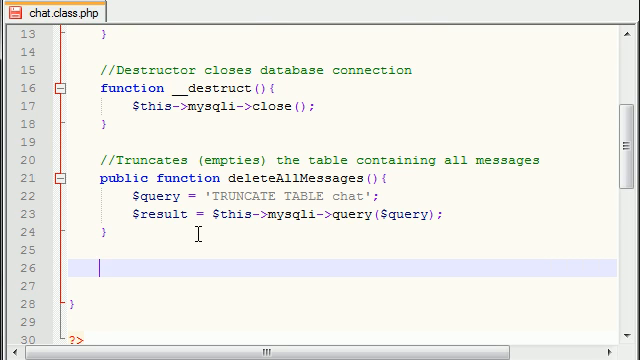
Declare an empty public function postNewMessage() below deleteAllMessages
scroll(down, 3)
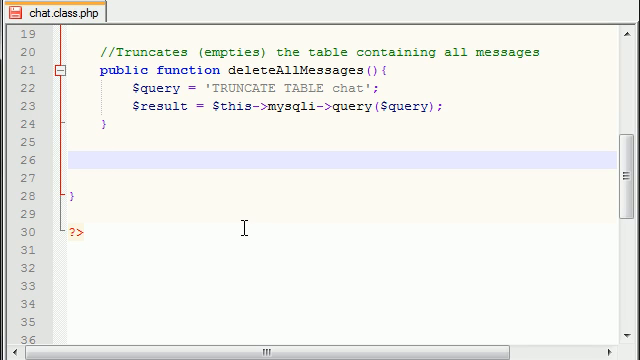
mouse_move(231, 231)
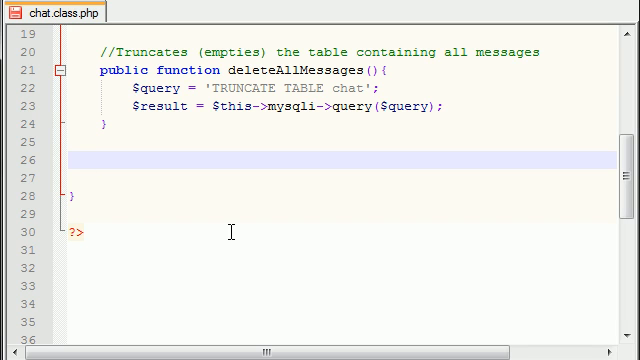
text(publ)
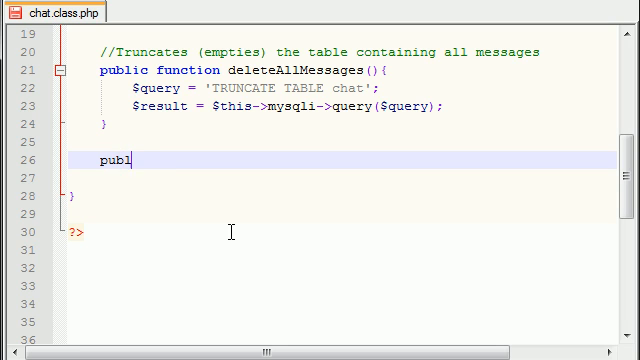
text(ic function)
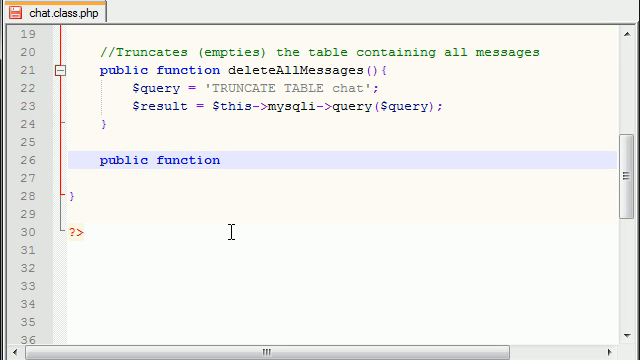
text(postNe)
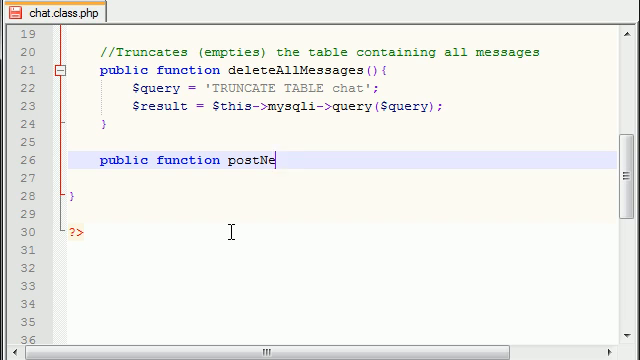
text(wMessage)
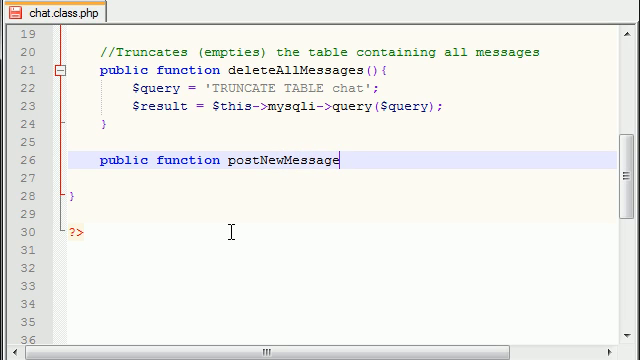
text((){)
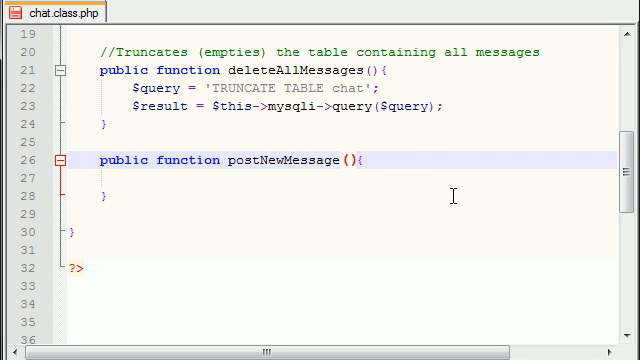
Give postNewMessage the parameters $user_name, $message, $color
text($)
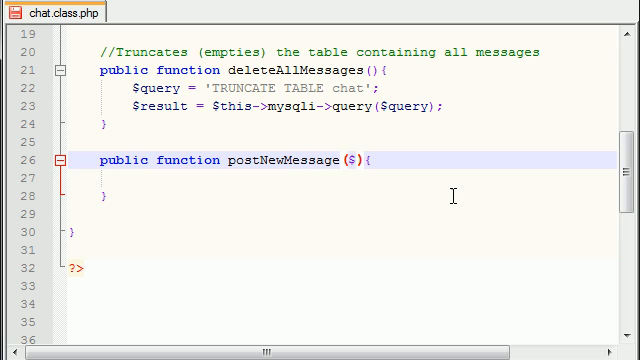
text(u)
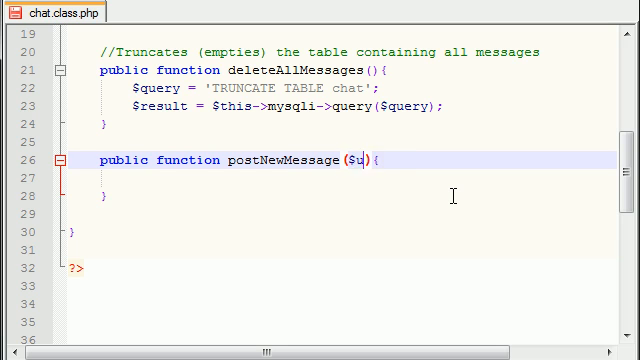
text(ser_name,)
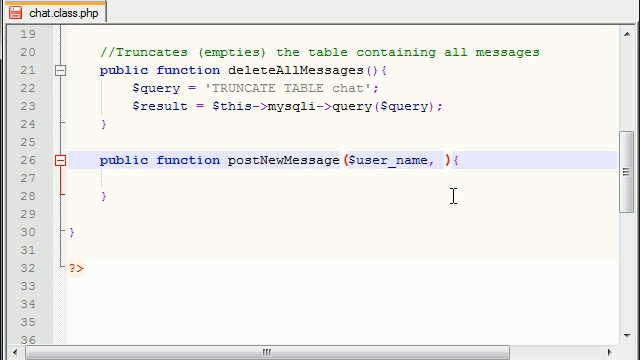
text($)
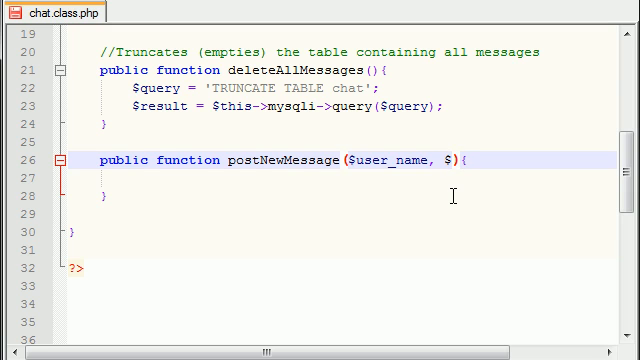
text(message)
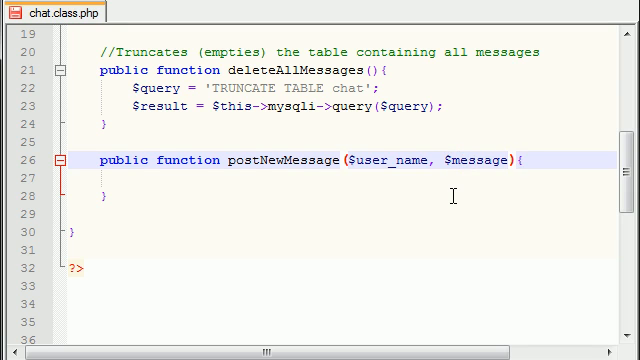
text(, $)
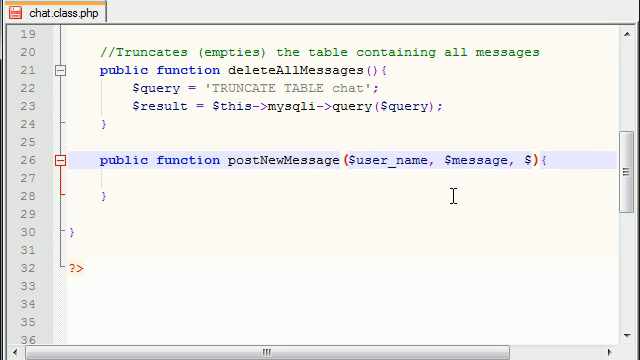
text(color)
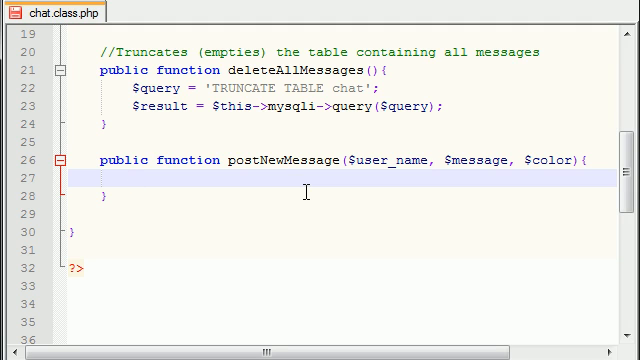
Write $user_name = $this->mysqli->real_escape_string($user_name); as the first body line
text($)
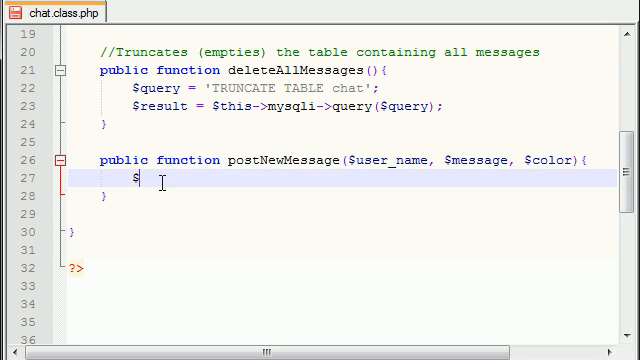
text(user_name =)
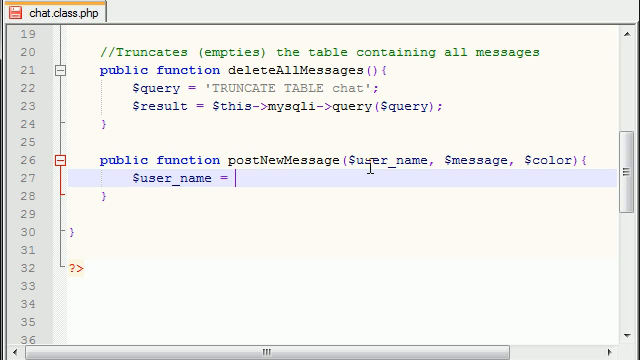
text($this-)
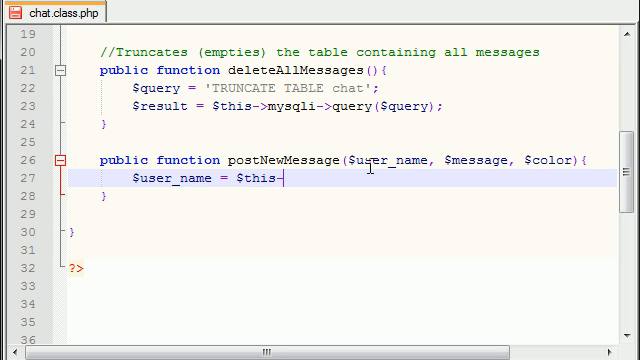
text(>mysqli)
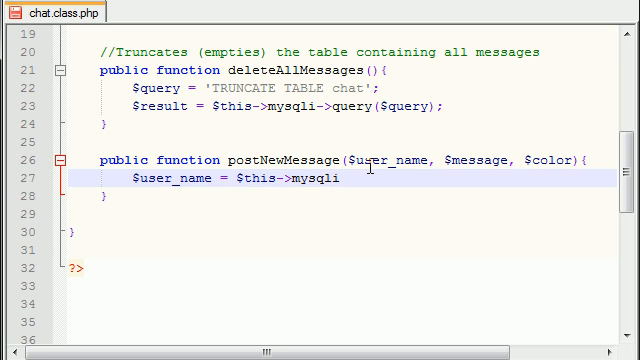
text(->real)
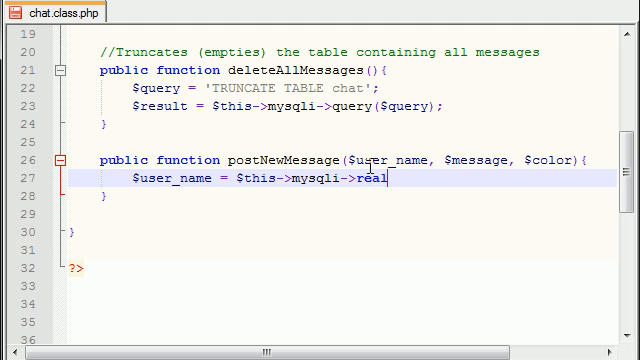
text(escape_string($user_name);)
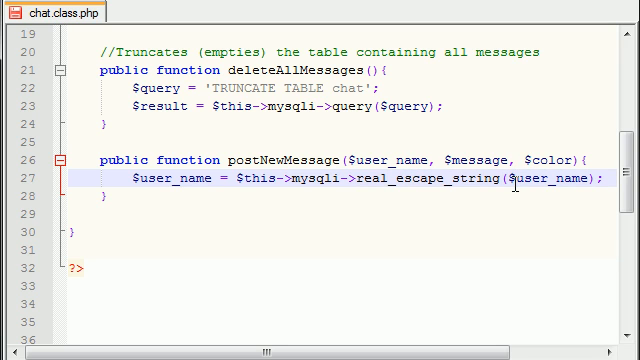
click(606, 180)
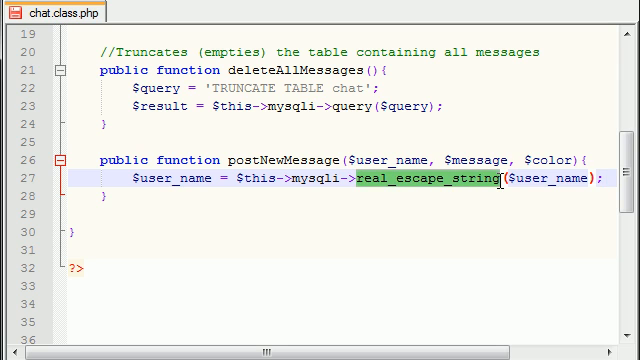
click(280, 193)
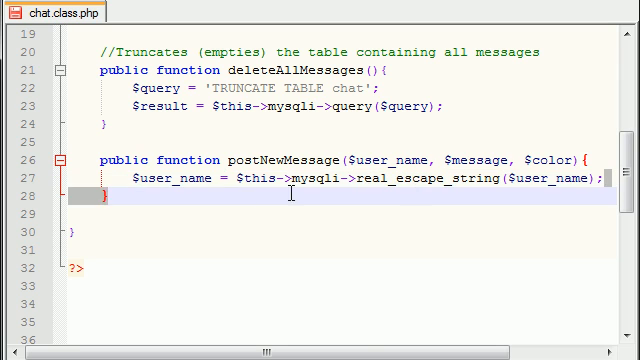